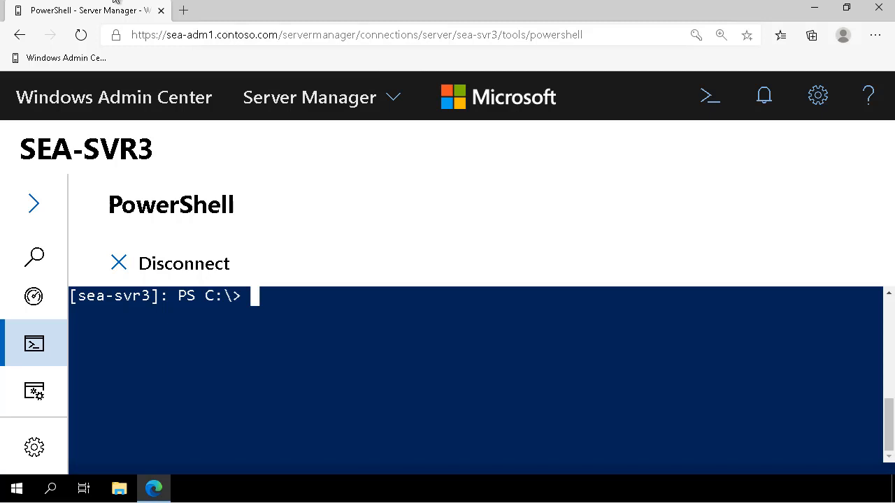
# - Install the iSCSI Target Server feature and initialize disks 1 and 2
pyautogui.write('Install-WindowsFeature -Name FS-iSCSITarget-Server -IncludeManagementTools')
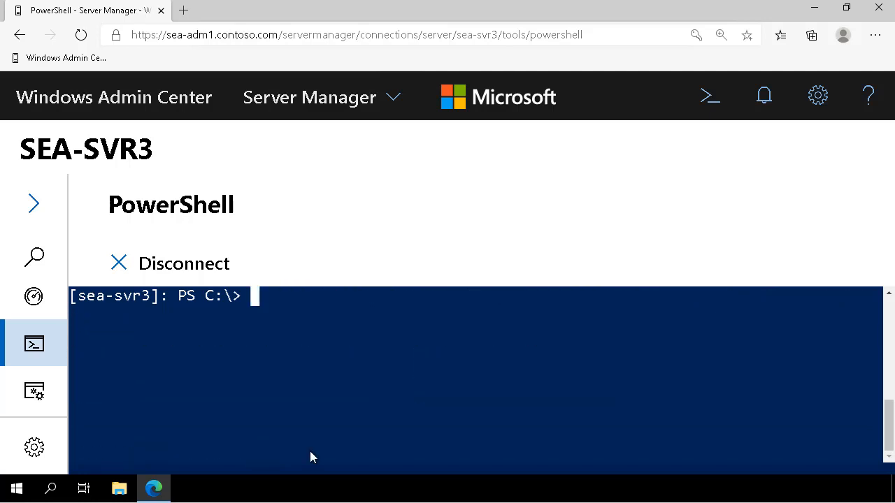
pyautogui.write('Initialize-Disk -Number')
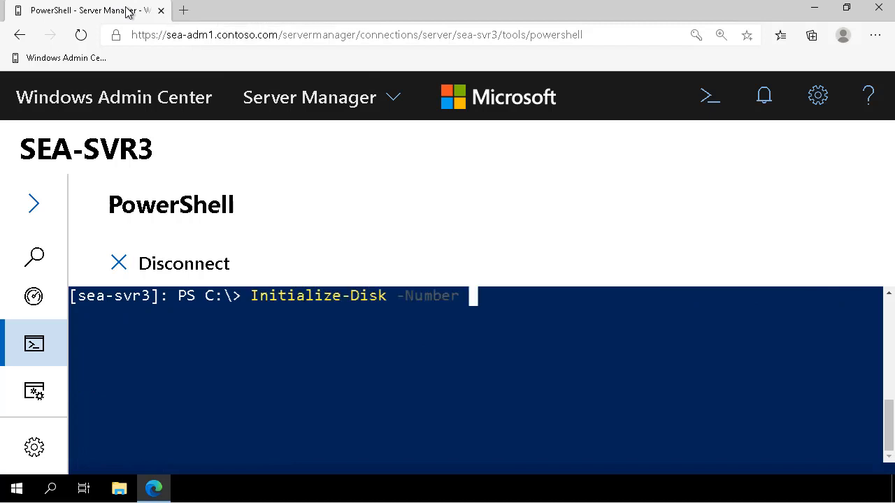
pyautogui.write('1')
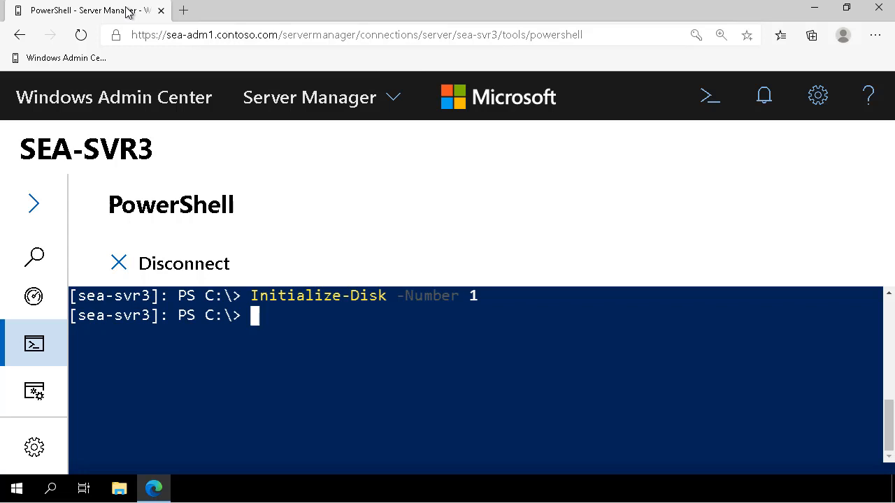
pyautogui.write('Initialize-Disk -Number 2')
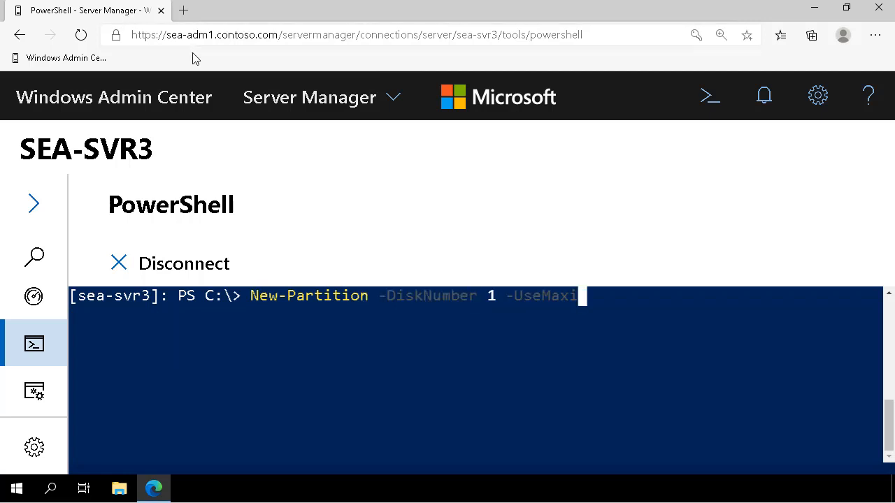
# - Create maximum-size partitions with assigned drive letters on disks 1 and 2
pyautogui.write('umSize -AssignDriveLetter')
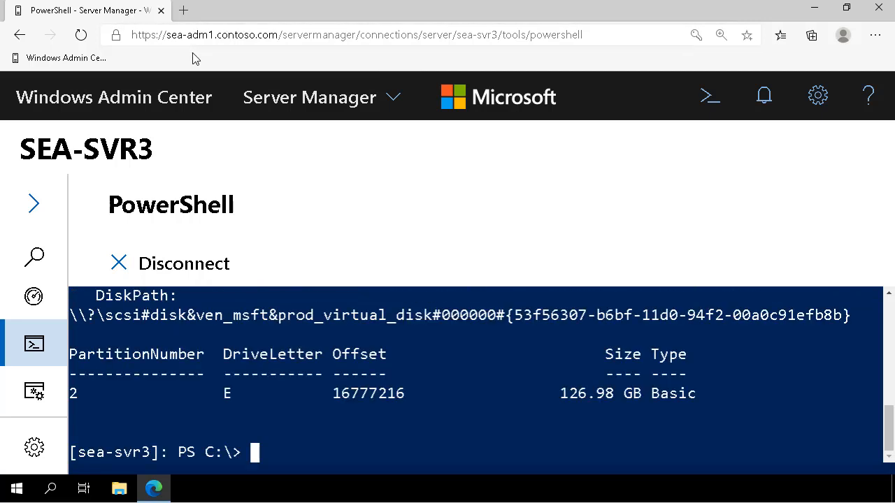
pyautogui.write('New-Partition -DiskNumber 1 -UseMaximumSize -AssignDriveLetter')
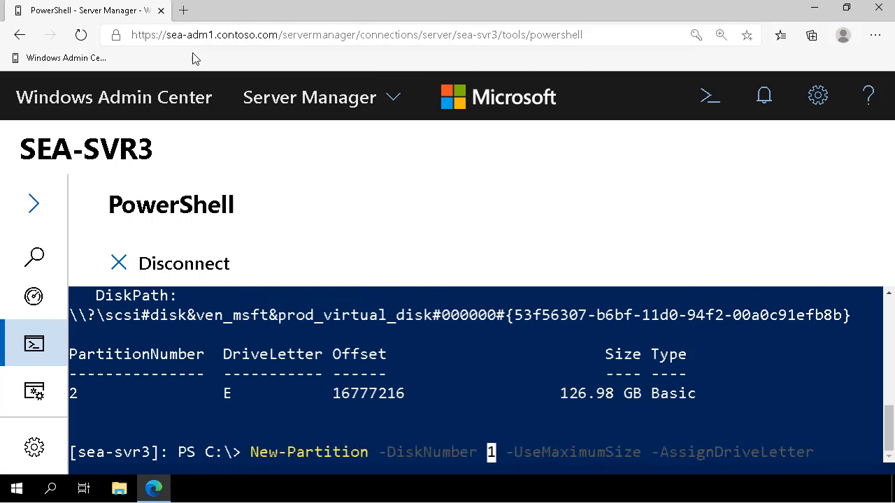
pyautogui.write('2')
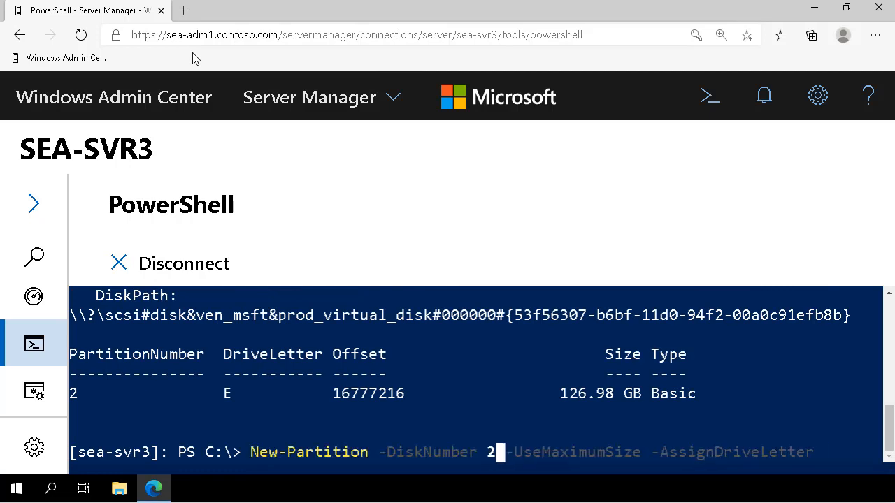
pyautogui.press('enter')
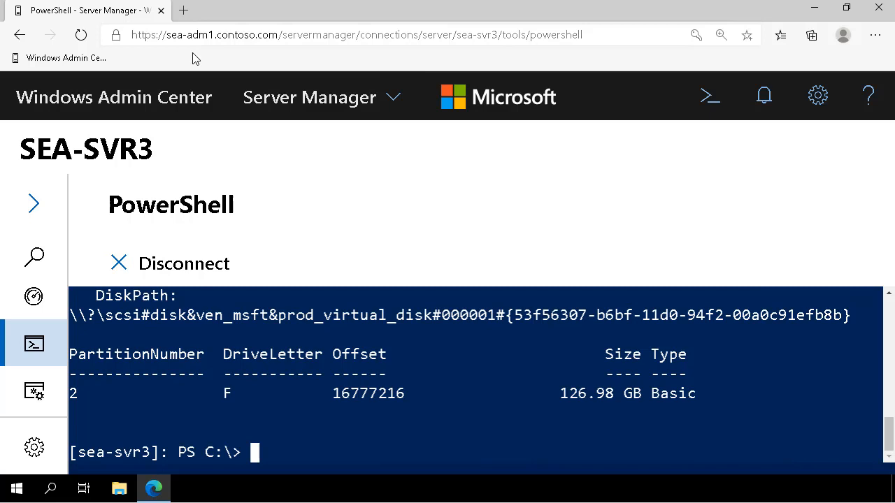
pyautogui.write('New-Partition -DiskNumber -UseMaximumSize -AssignDriveLetter')
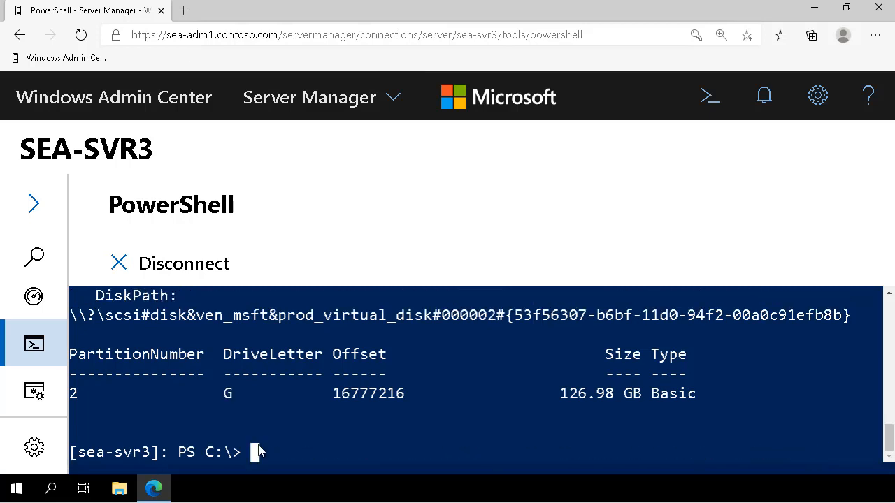
# - Format drive letters E, F and G as ReFS volumes with Format-Volume
pyautogui.write('Format-Volume -DriveLetter E -FileSystem ReFS')
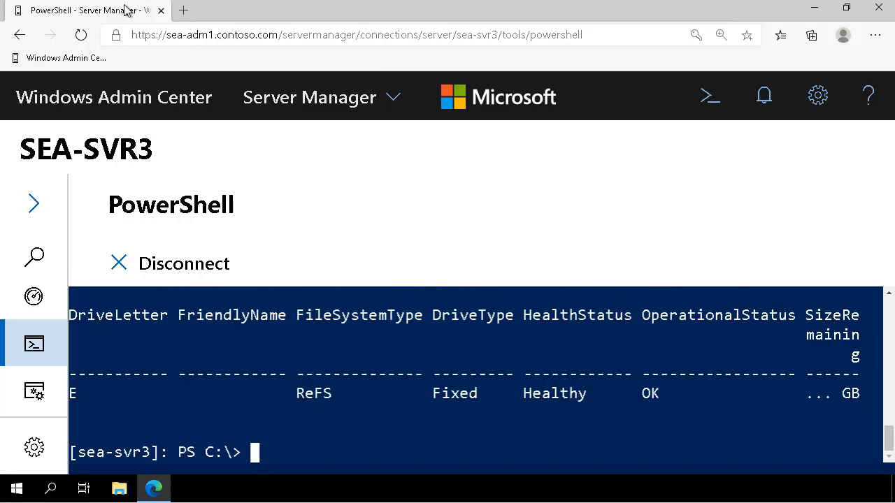
pyautogui.write('Format-Volume -DriveLetter E -FileSystem ReFS')
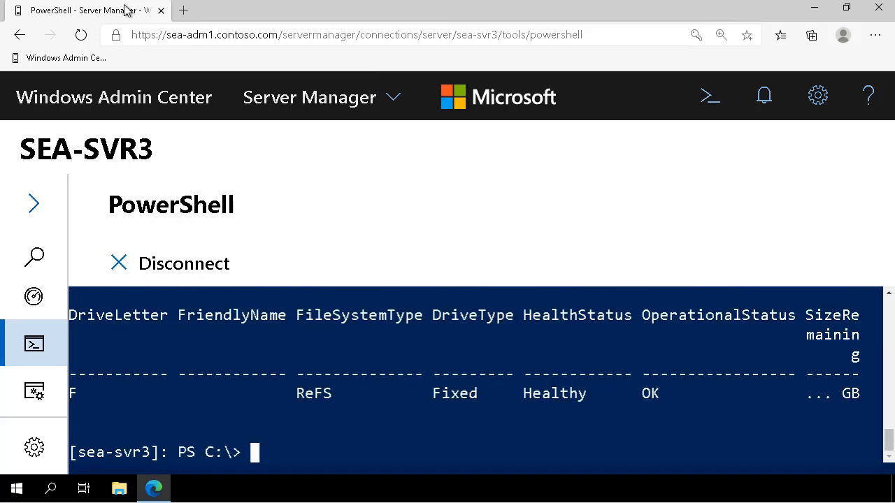
pyautogui.write('Format-Volume -DriveLetter F -FileSystem ReFS')
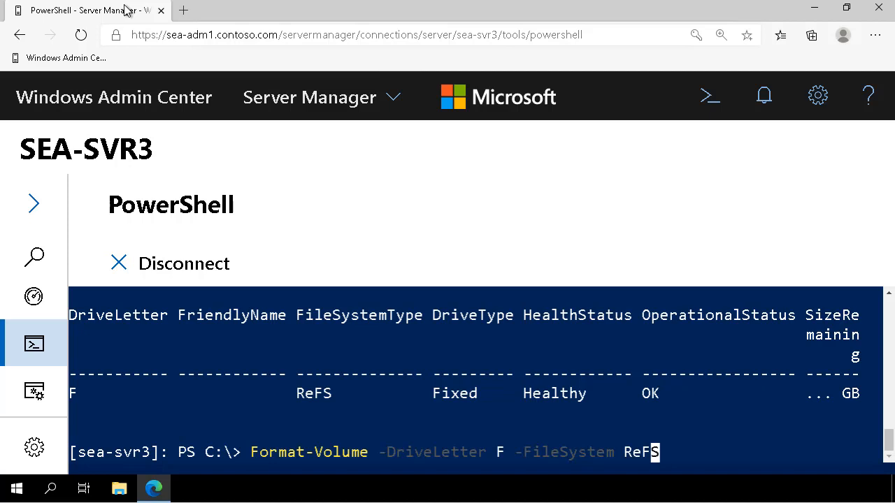
pyautogui.write('G')
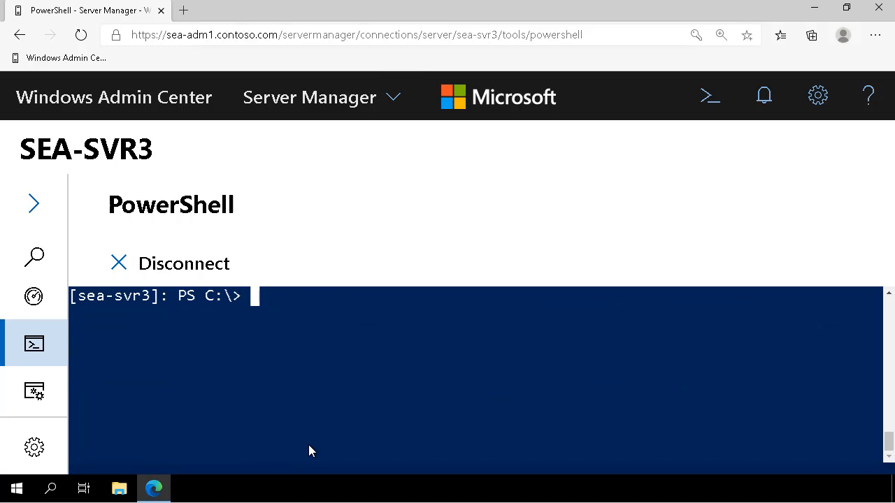
pyautogui.moveTo(302, 422)
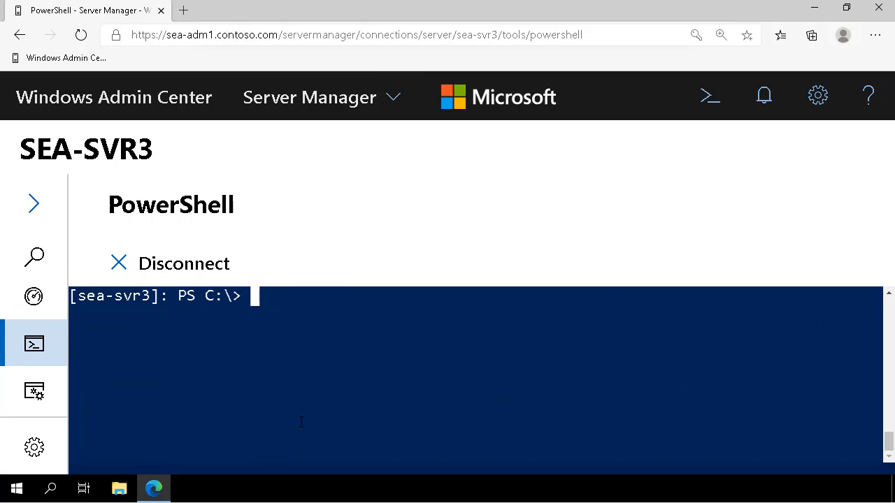
# - Add the inbound TCP 3260 rule iSCSITargetIn, disconnect the session, and open Start
pyautogui.write("New-NetFirewallRule -DisplayName 'iSCSITargetIn'")
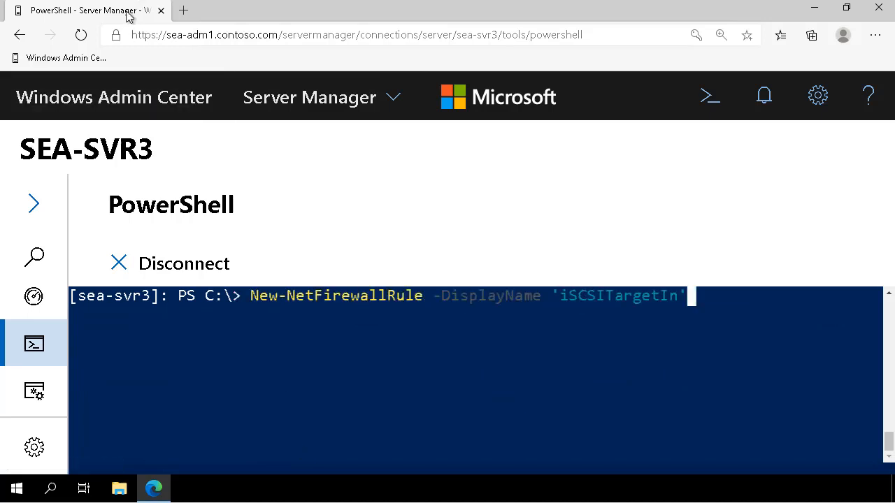
pyautogui.write("-Profile 'Any' -Direction Inbound -Action Allow -Protocol TCP -LocalPort 3260")
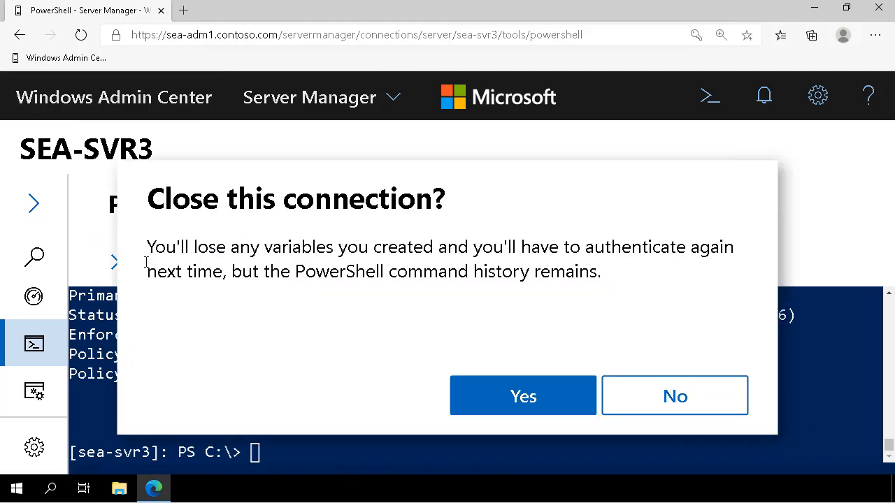
pyautogui.click(522, 396)
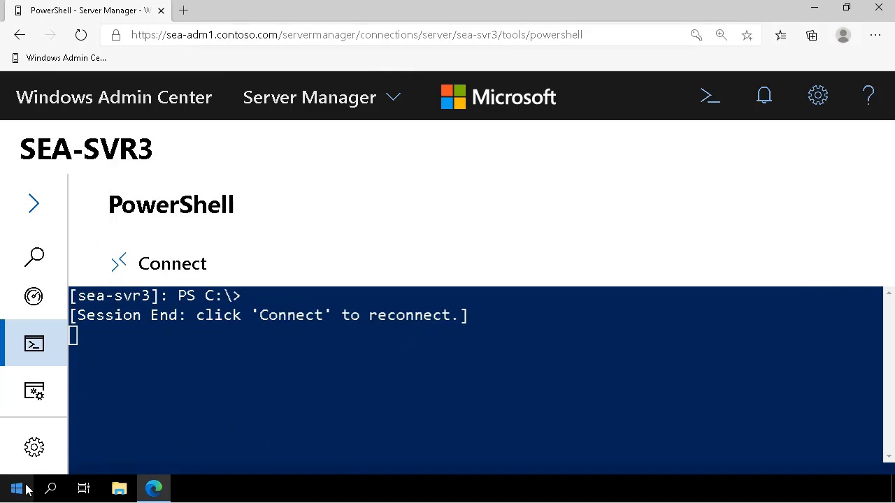
pyautogui.click(16, 488)
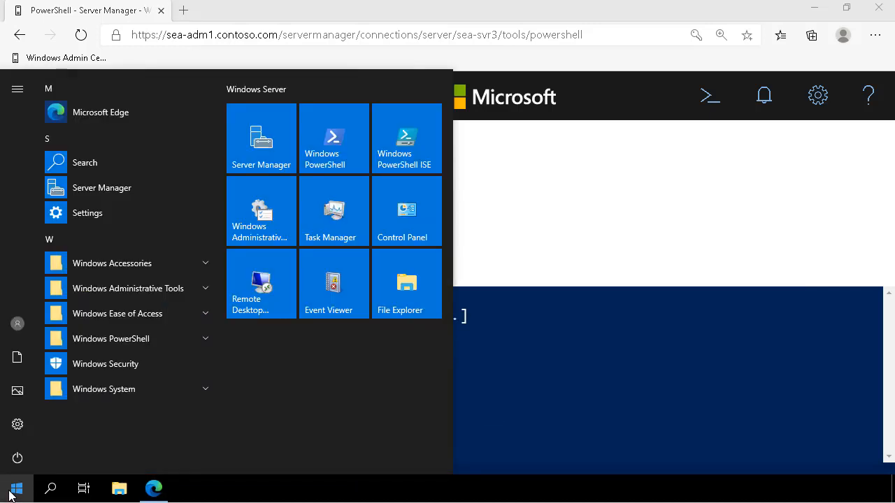
pyautogui.moveTo(261, 137)
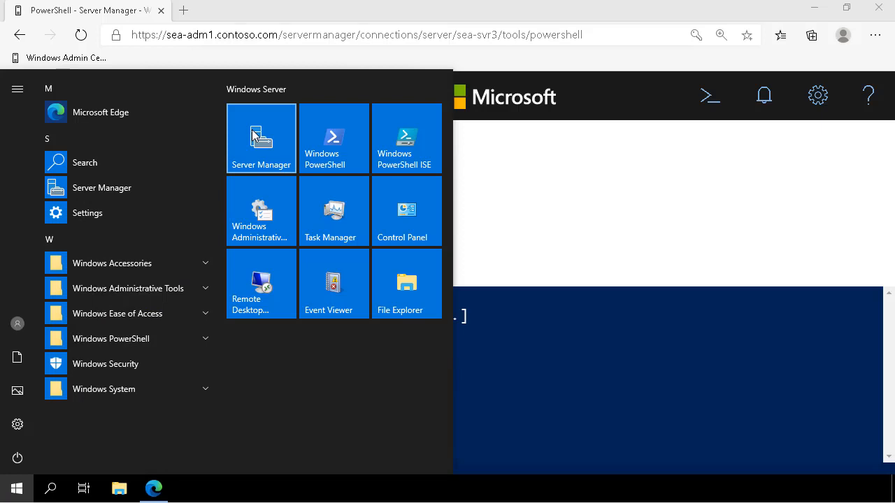
# - Launch Server Manager, view all servers' disks, and go to the iSCSI page
pyautogui.click(260, 138)
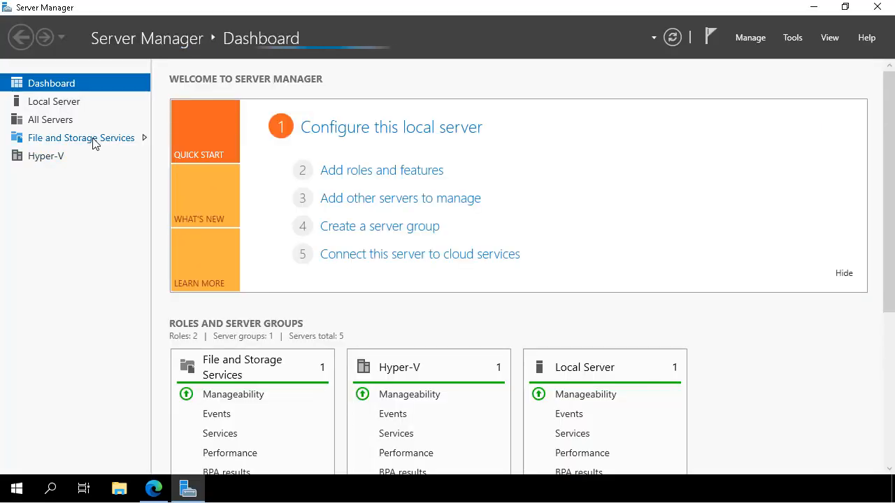
pyautogui.click(80, 138)
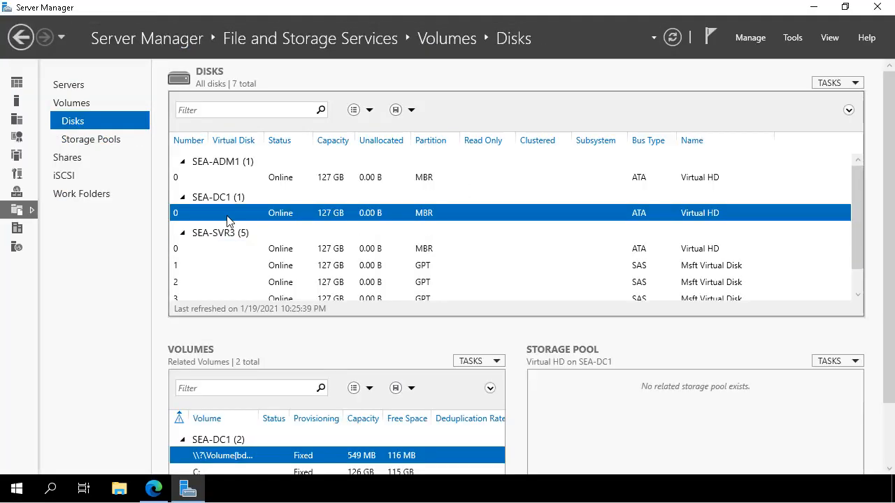
pyautogui.scroll(-3)
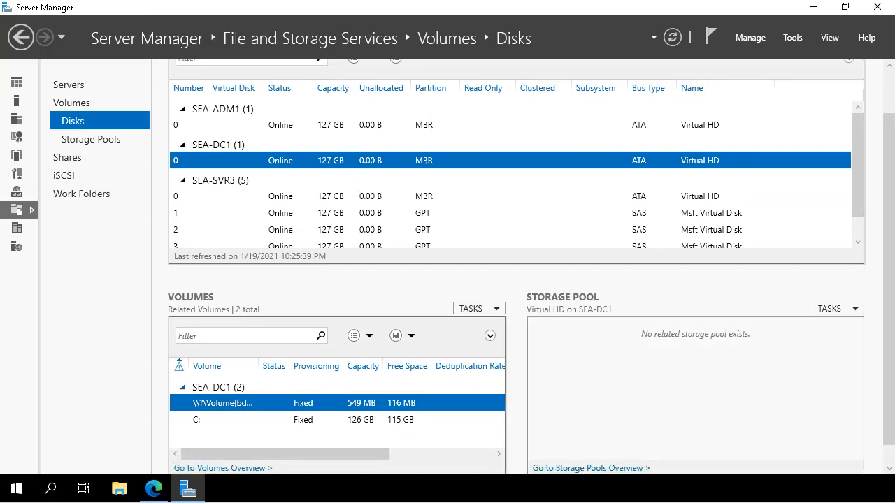
pyautogui.moveTo(70, 170)
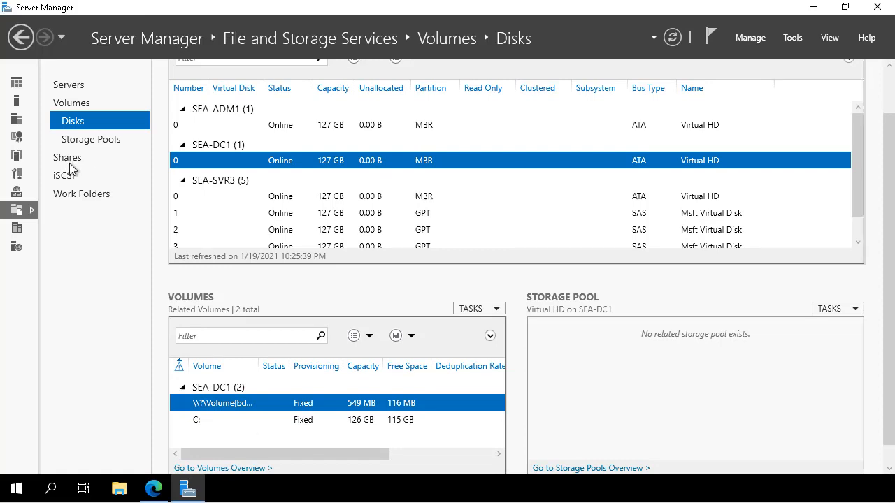
pyautogui.click(64, 175)
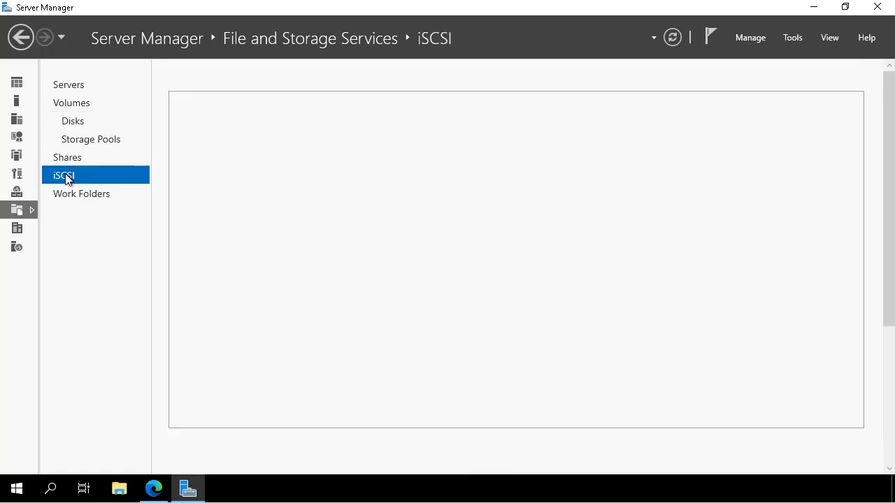
pyautogui.click(64, 175)
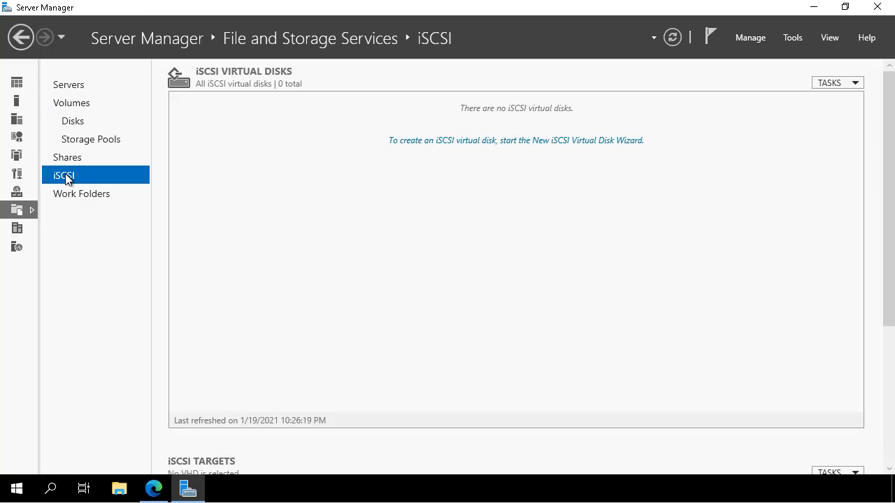
pyautogui.moveTo(661, 139)
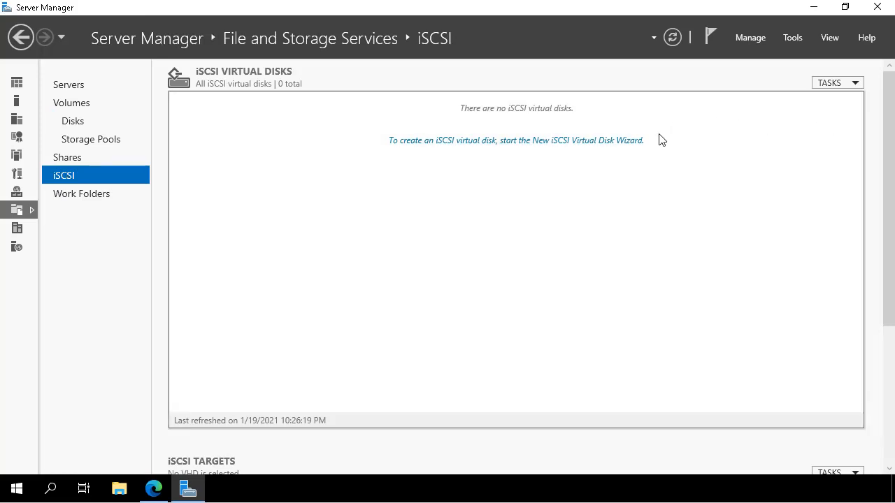
# - Set up iSCSIDisk1 on volume E: at 5 GB, dynamically expanding
pyautogui.click(514, 141)
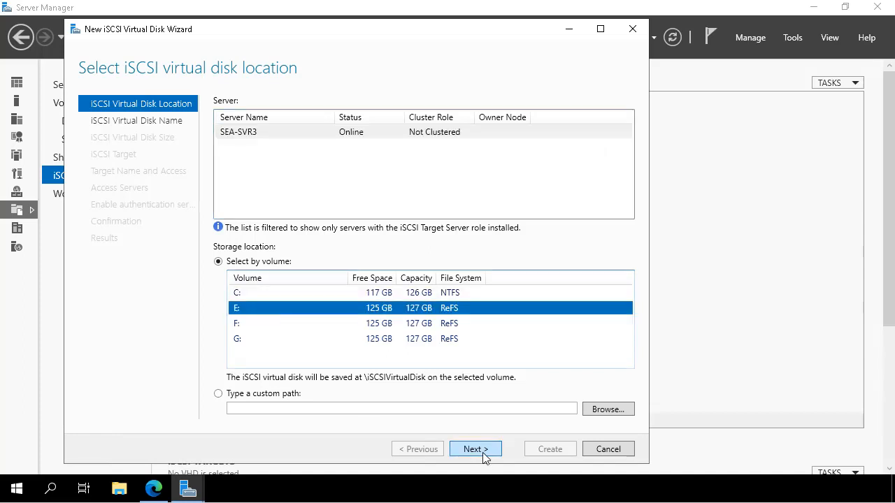
pyautogui.click(475, 449)
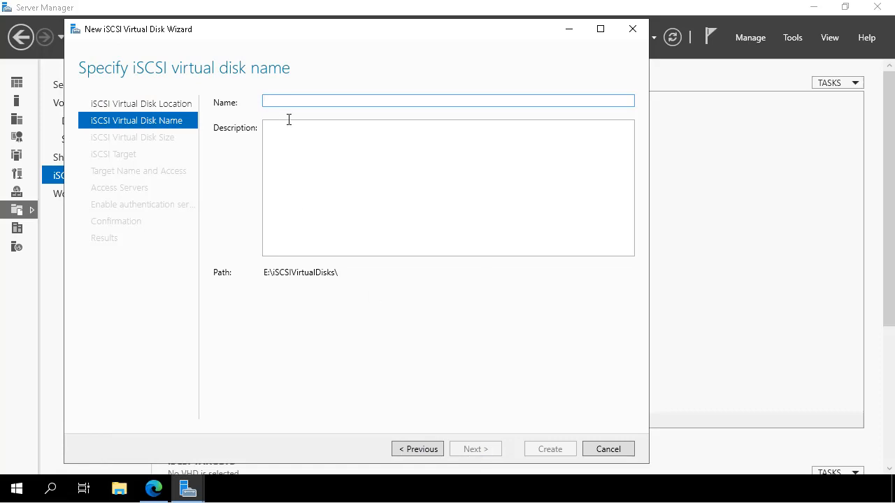
pyautogui.write('iSCSIDisk1')
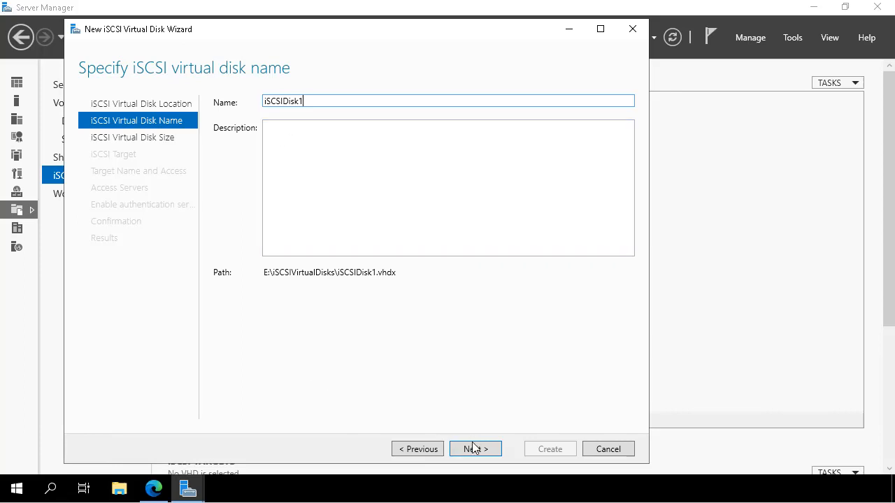
pyautogui.click(475, 449)
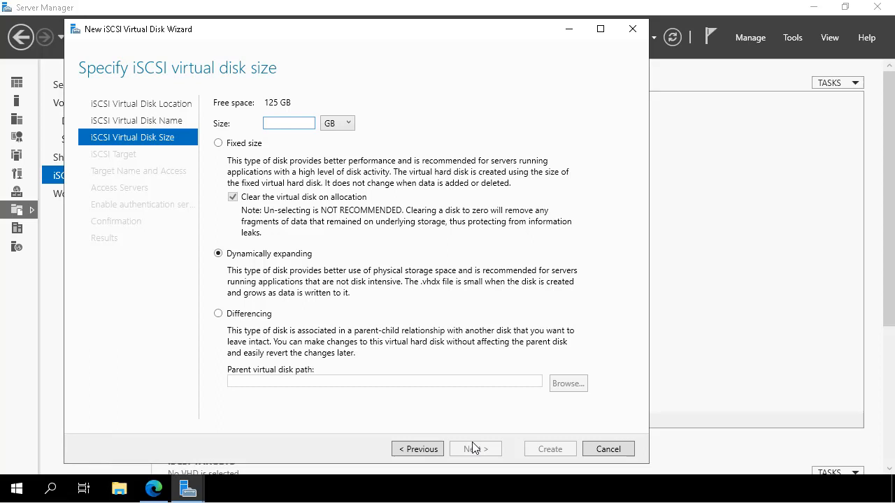
pyautogui.write('5')
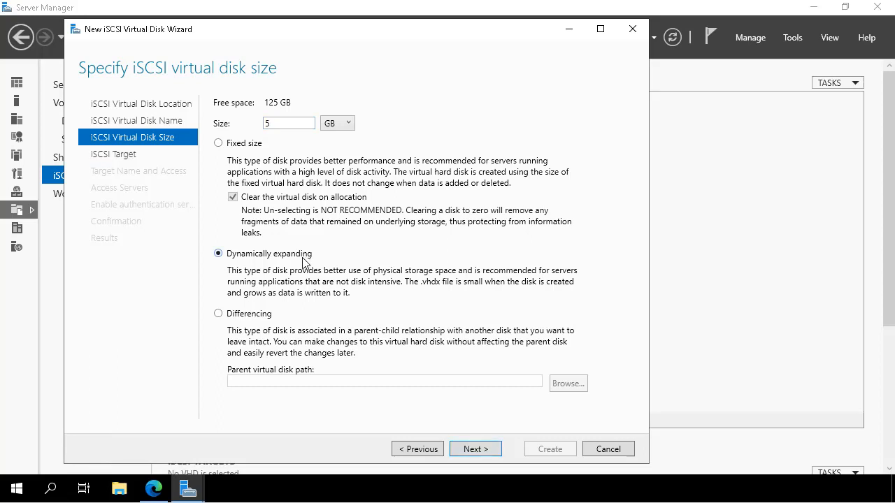
pyautogui.click(476, 449)
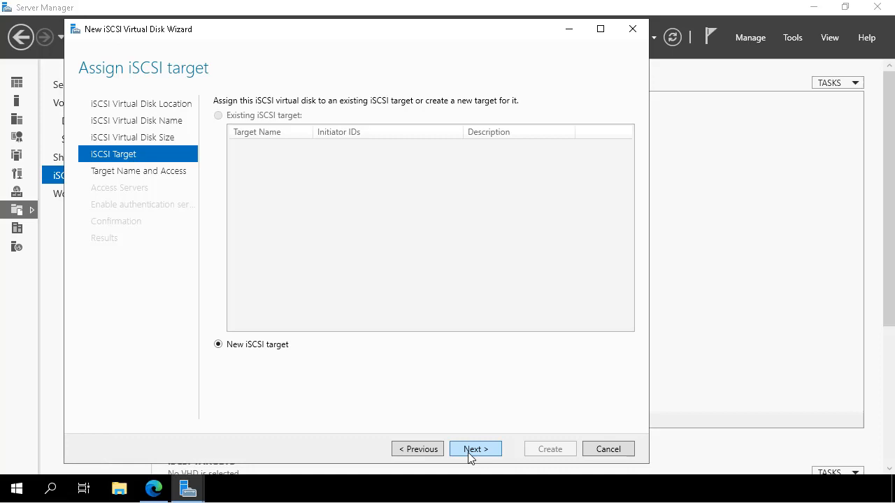
# - Assign the disk to a new iSCSI target named iSCSIFarm
pyautogui.click(475, 449)
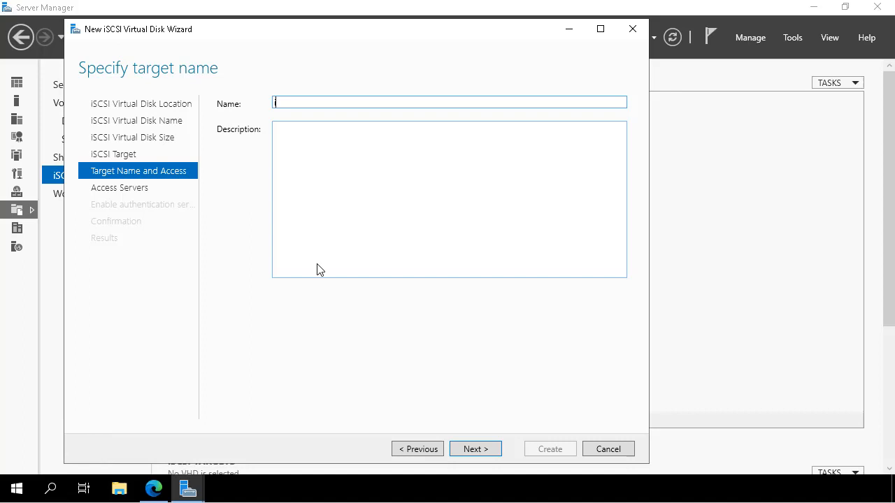
pyautogui.write('iSCSI')
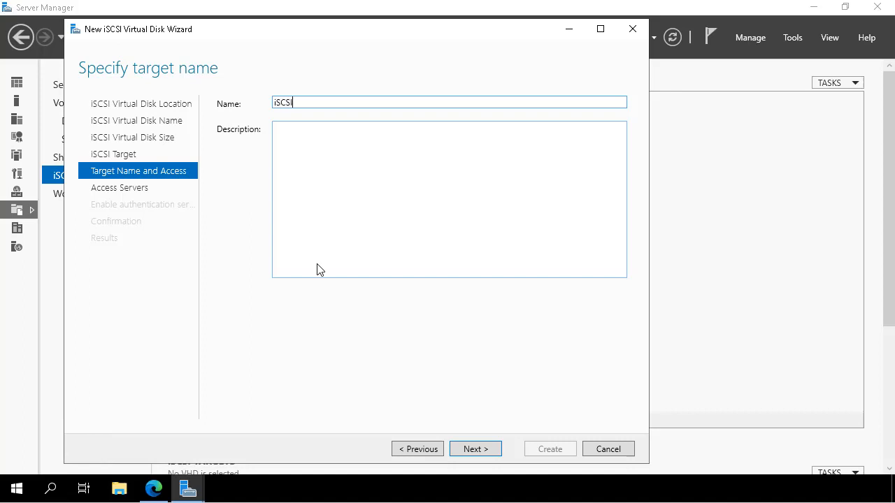
pyautogui.write('Farm')
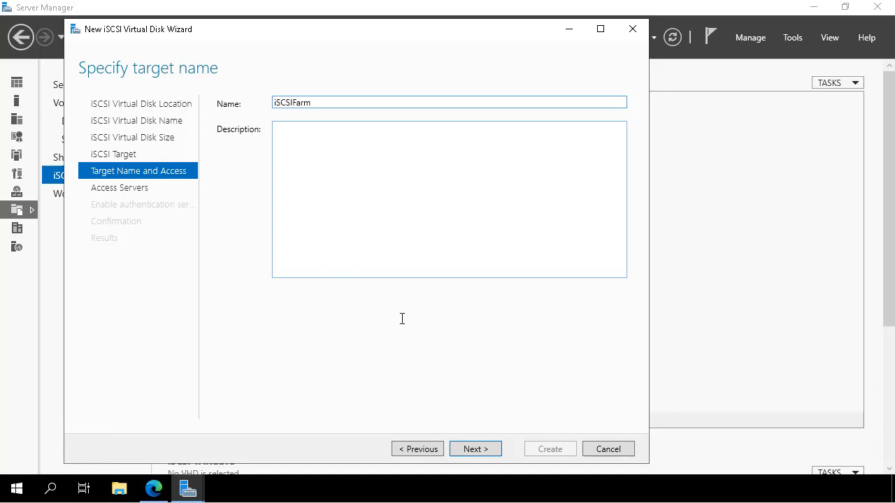
pyautogui.click(476, 449)
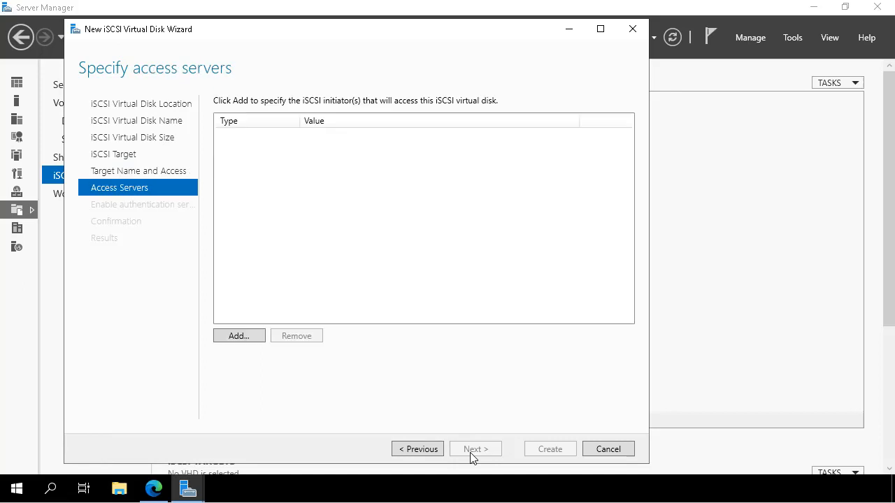
# - Add SEA-DC1 as the allowed initiator and skip authentication to reach confirmation
pyautogui.click(238, 335)
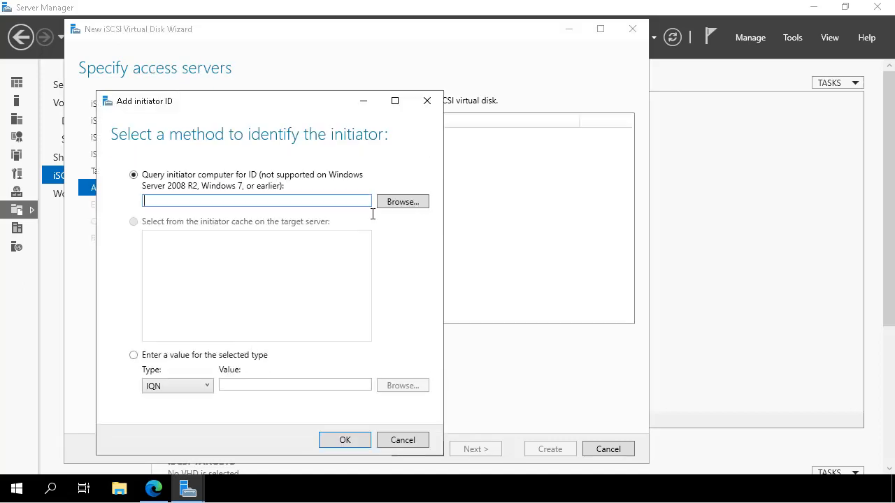
pyautogui.click(402, 201)
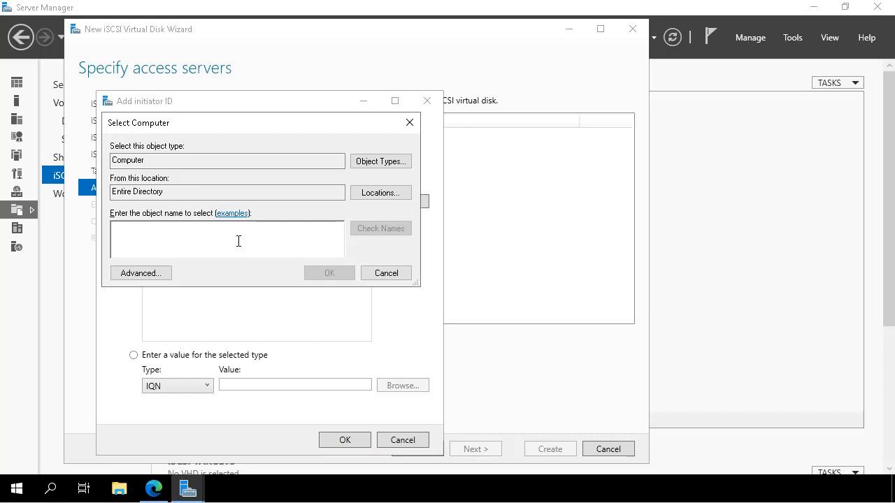
pyautogui.write('SEA-DC1')
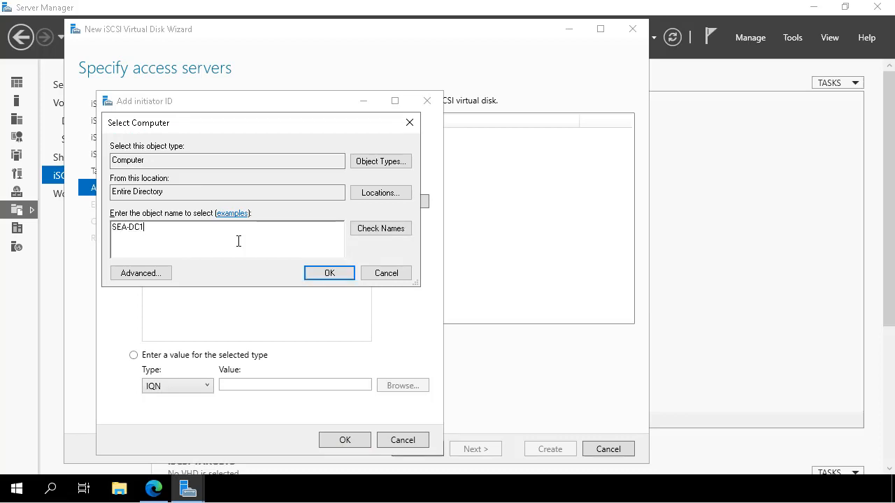
pyautogui.click(381, 228)
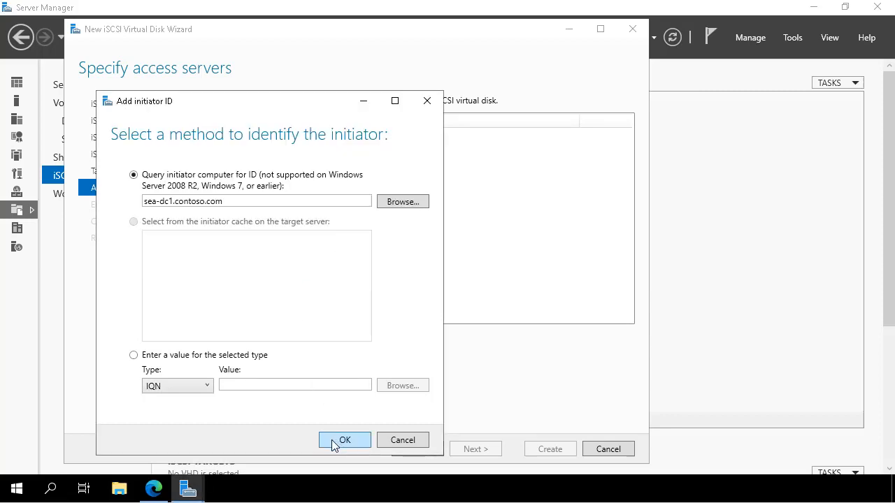
pyautogui.click(344, 440)
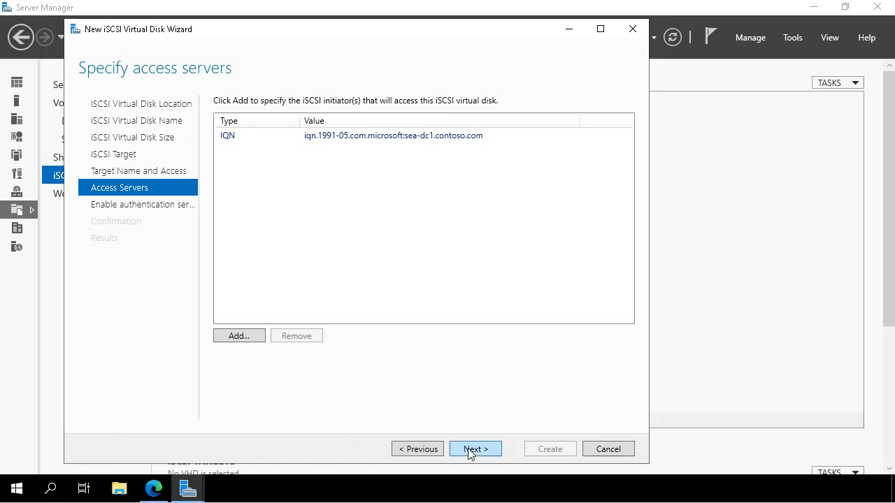
pyautogui.click(475, 449)
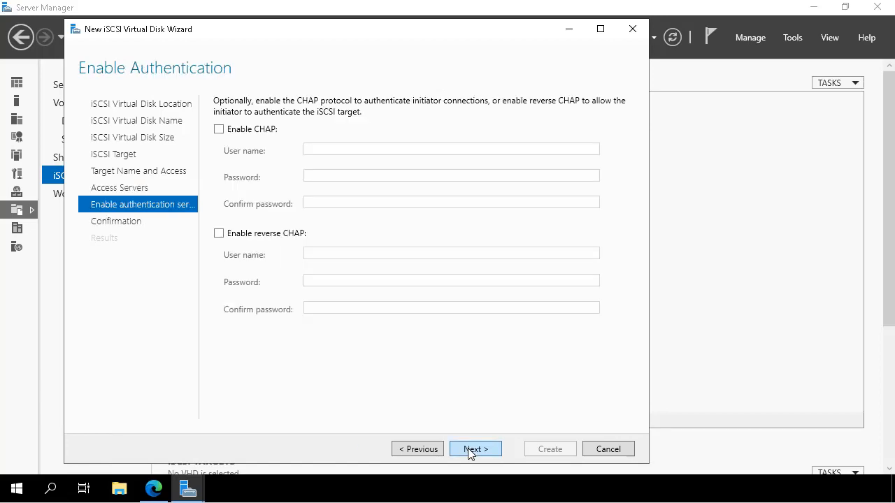
pyautogui.click(475, 449)
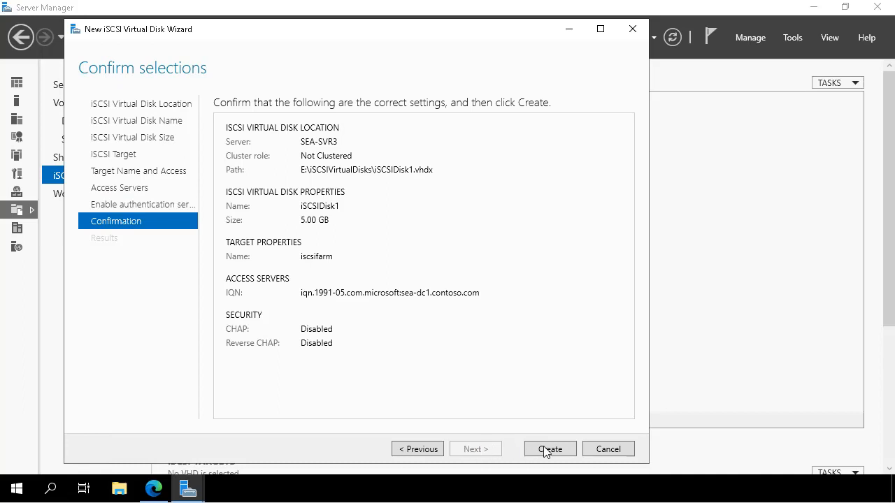
# - Create the disk and target, then close the wizard to see iSCSIDisk1 listed
pyautogui.click(549, 449)
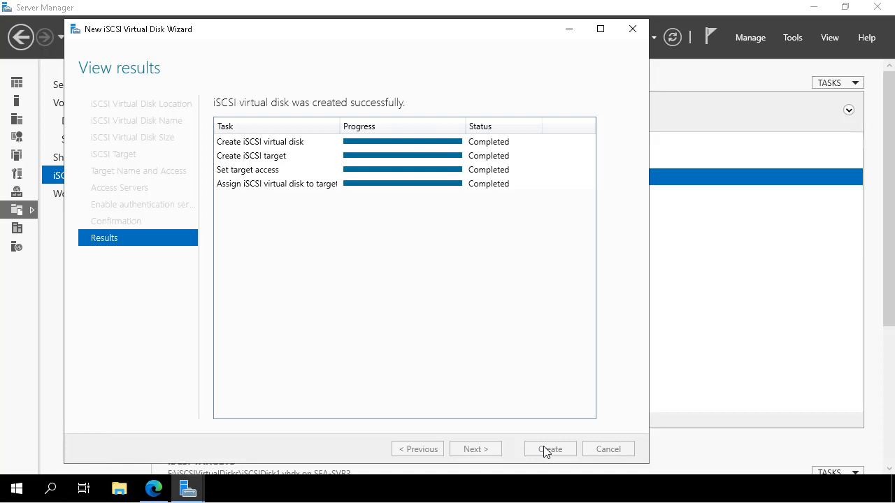
pyautogui.click(550, 449)
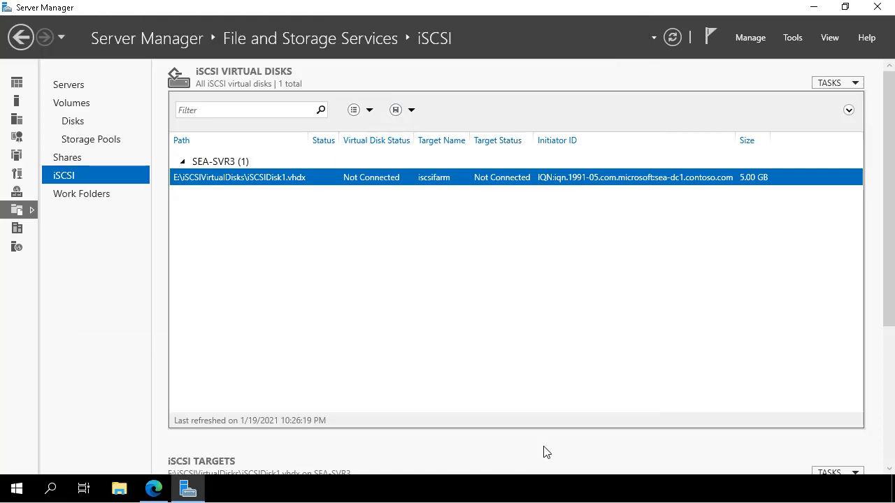
pyautogui.moveTo(845, 104)
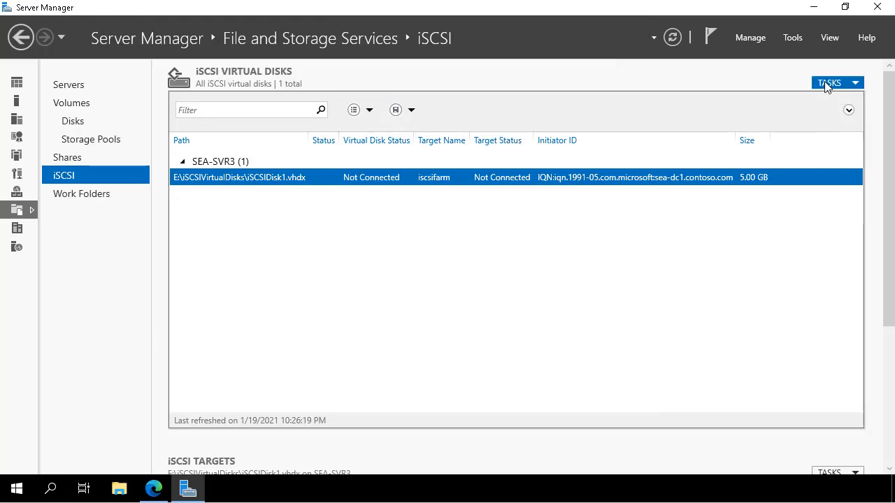
# - Create 5 GB iSCSIDisk2 on volume F: under existing target iscsifarm and close the wizard
pyautogui.click(832, 82)
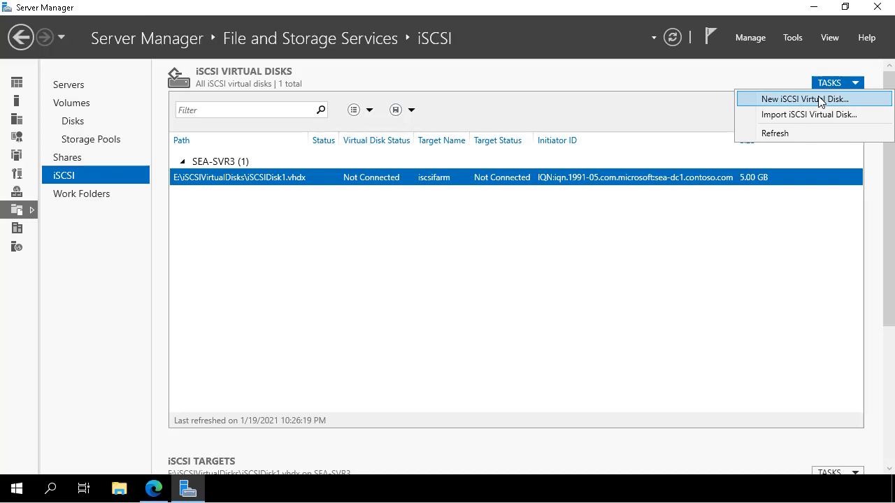
pyautogui.click(804, 98)
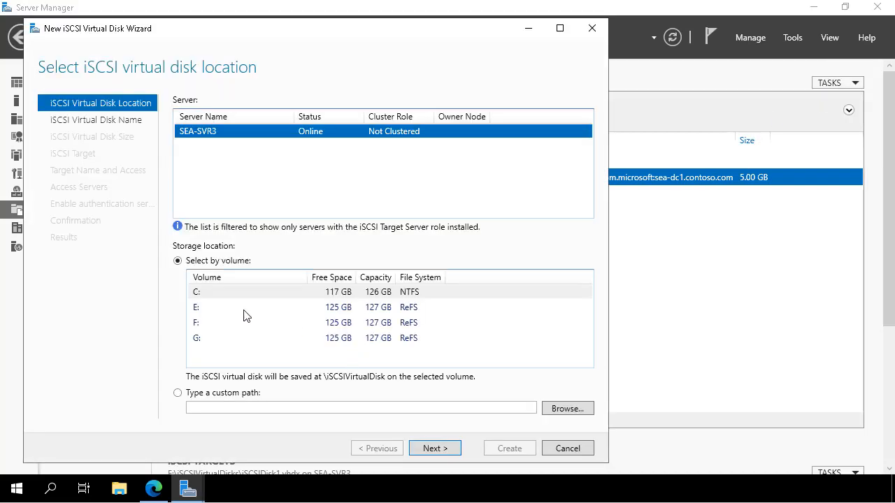
pyautogui.click(259, 322)
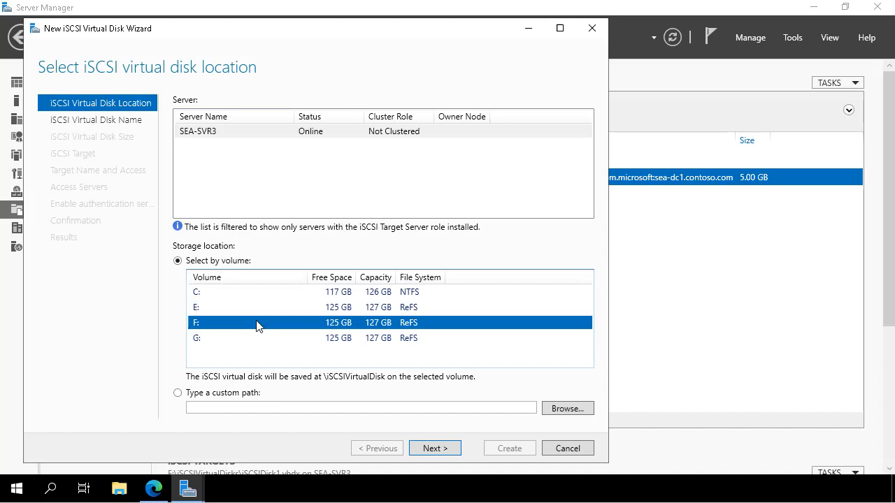
pyautogui.click(434, 448)
pyautogui.write('iSCSIDisk')
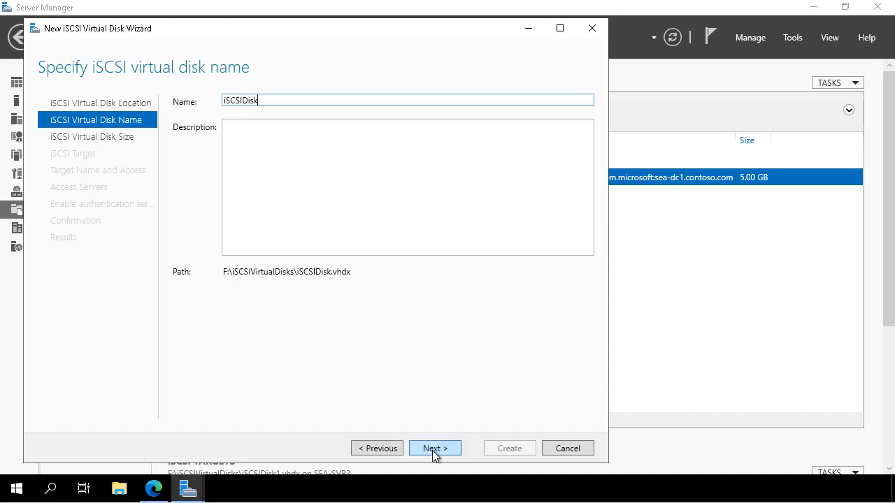
pyautogui.click(434, 448)
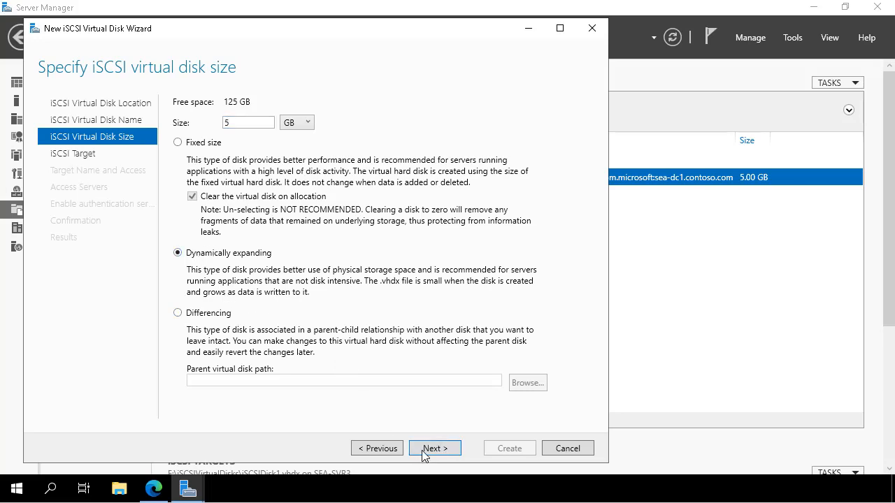
pyautogui.click(434, 448)
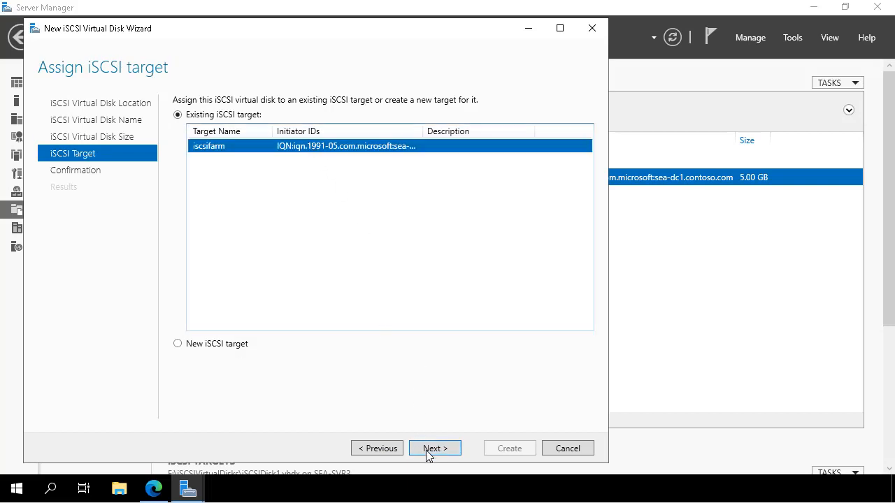
pyautogui.click(435, 448)
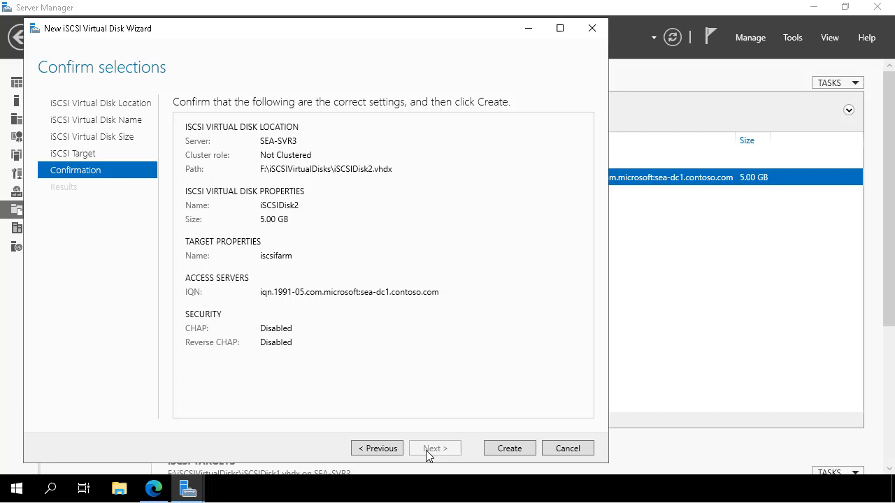
pyautogui.click(509, 448)
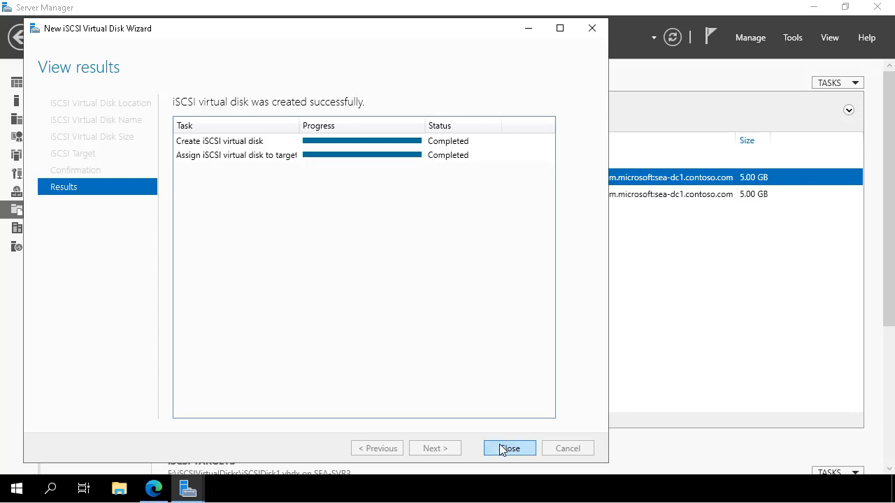
pyautogui.click(509, 448)
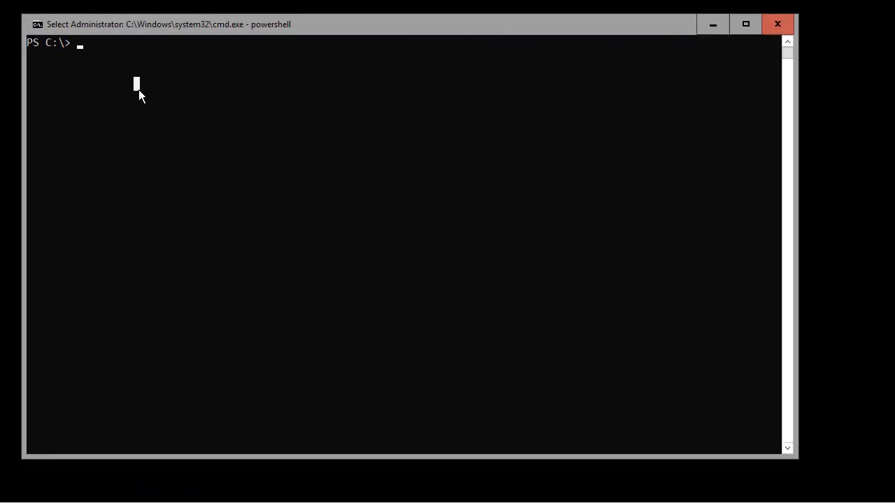
# - Check the hostname is SEA-DC1, start the msiscsi service, and launch iscsicpl
pyautogui.write('hostname')
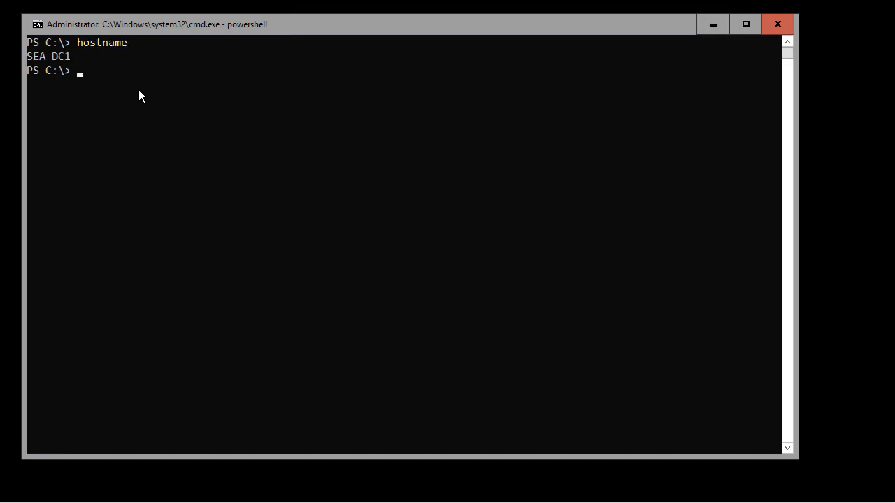
pyautogui.write('start-service m')
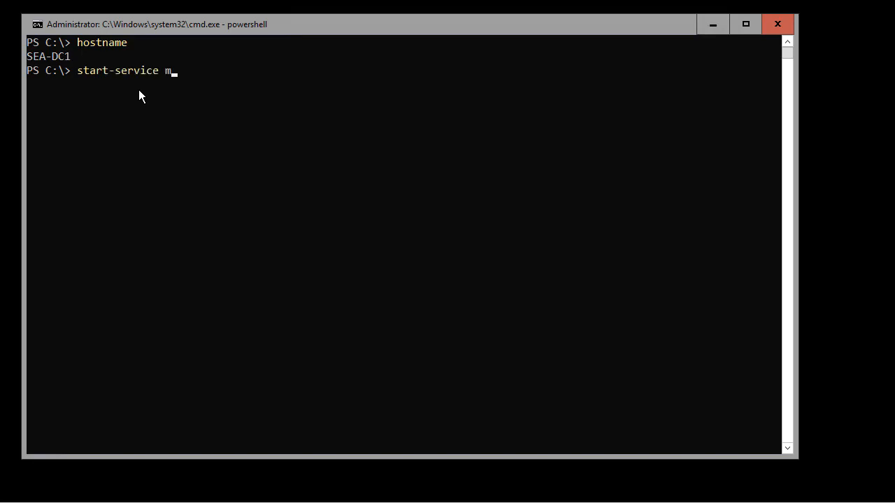
pyautogui.write('sisc')
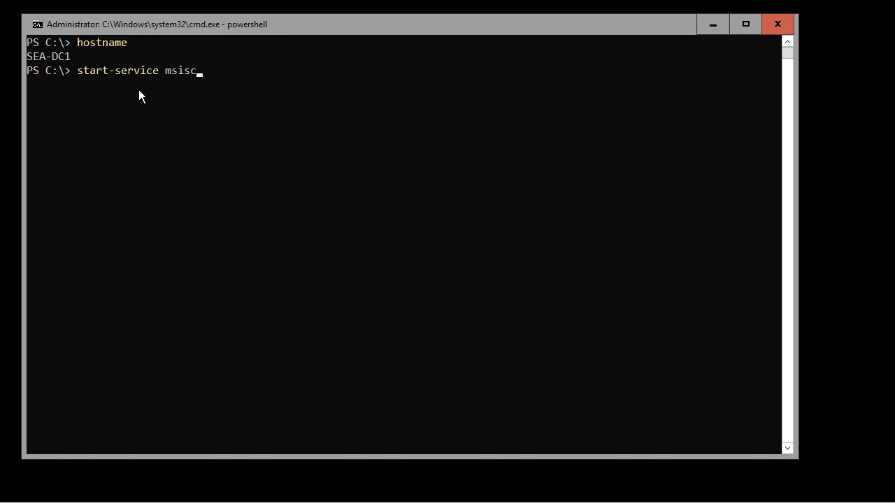
pyautogui.press('enter')
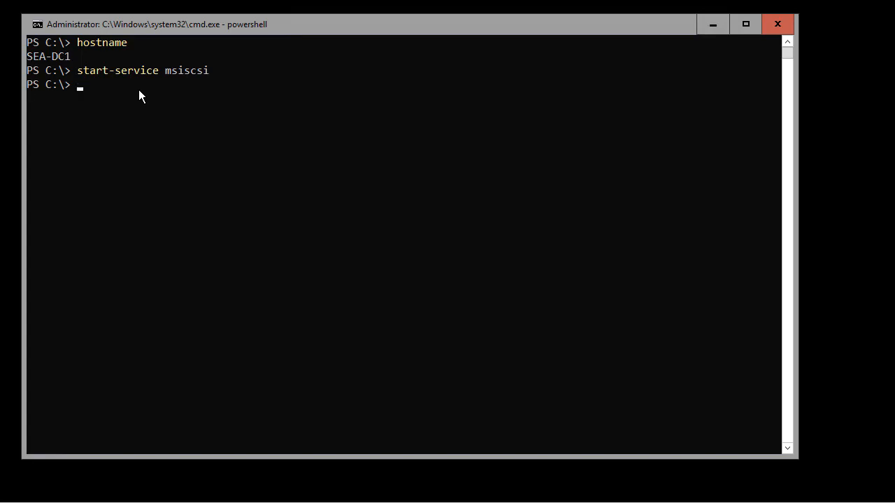
pyautogui.write('i')
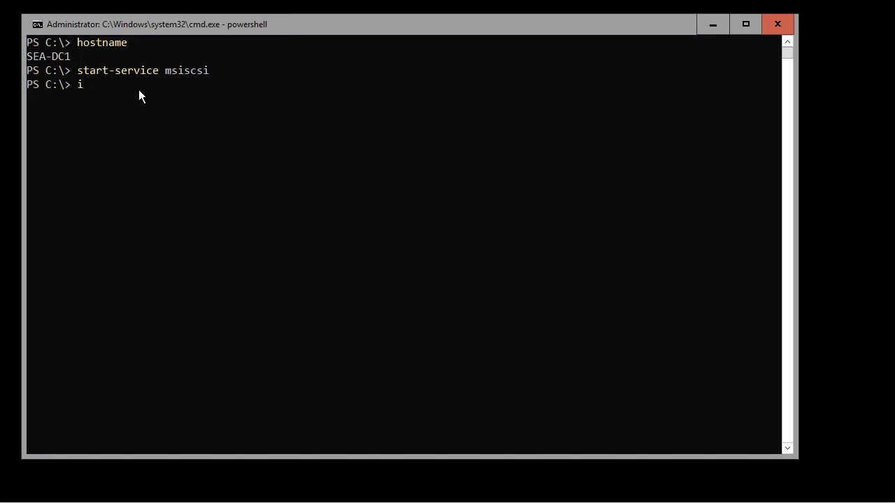
pyautogui.write('scsicp')
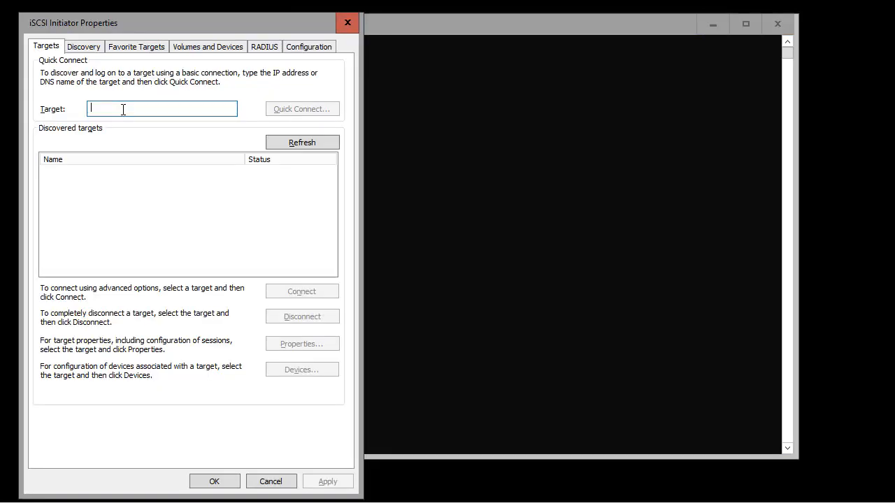
# - Quick Connect to target server sea-svr3, finish with Done, and close the properties
pyautogui.write('sea-svr3')
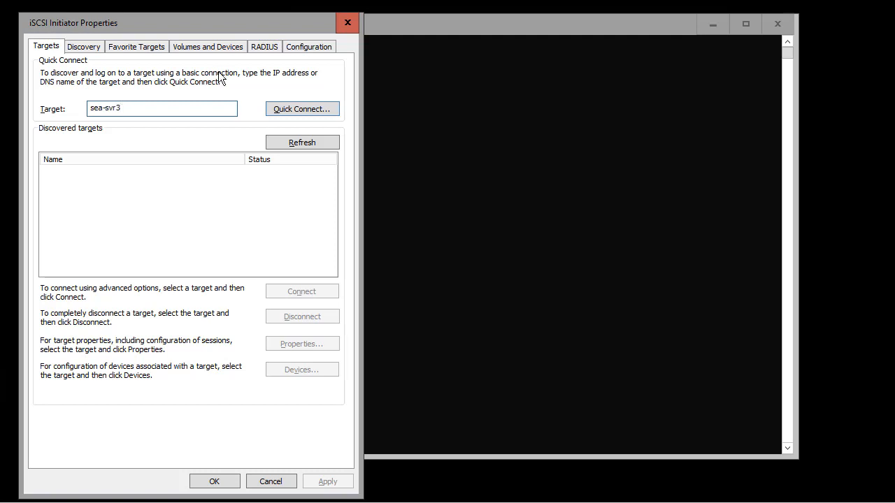
pyautogui.click(302, 109)
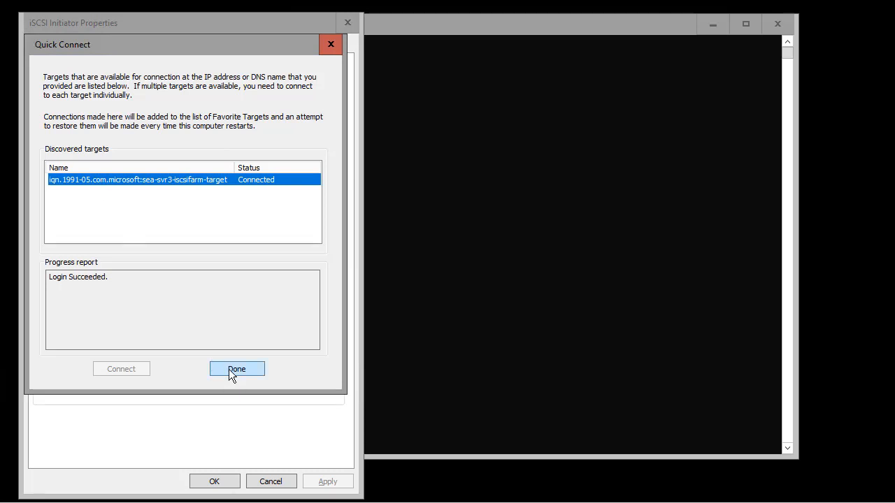
pyautogui.click(237, 369)
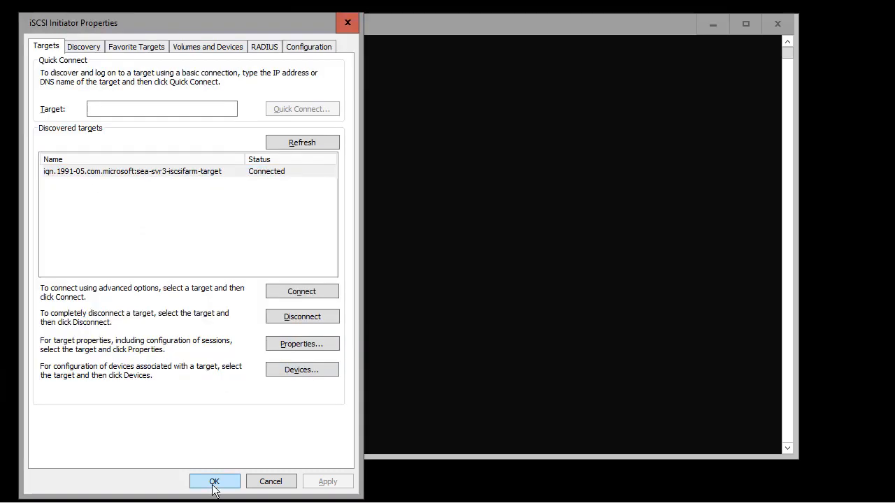
pyautogui.click(214, 481)
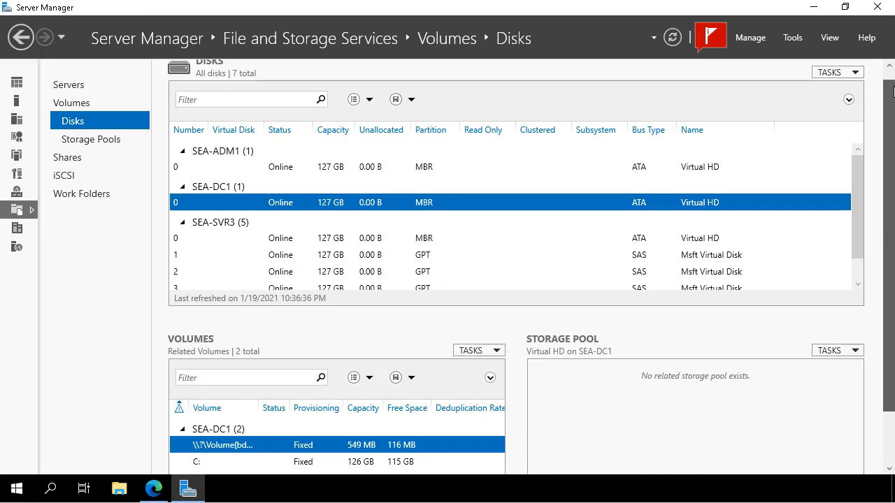
# - Rescan storage and select the second offline 5 GB iSCSI disk on SEA-DC1
pyautogui.click(836, 71)
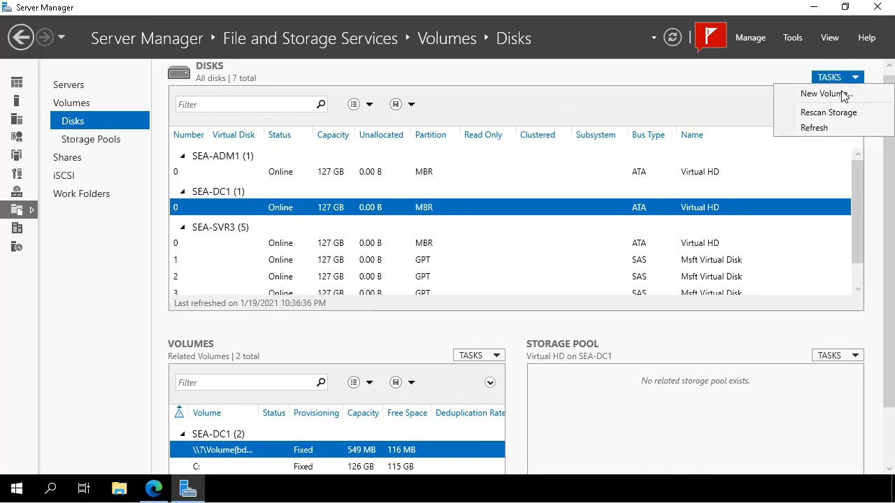
pyautogui.click(813, 128)
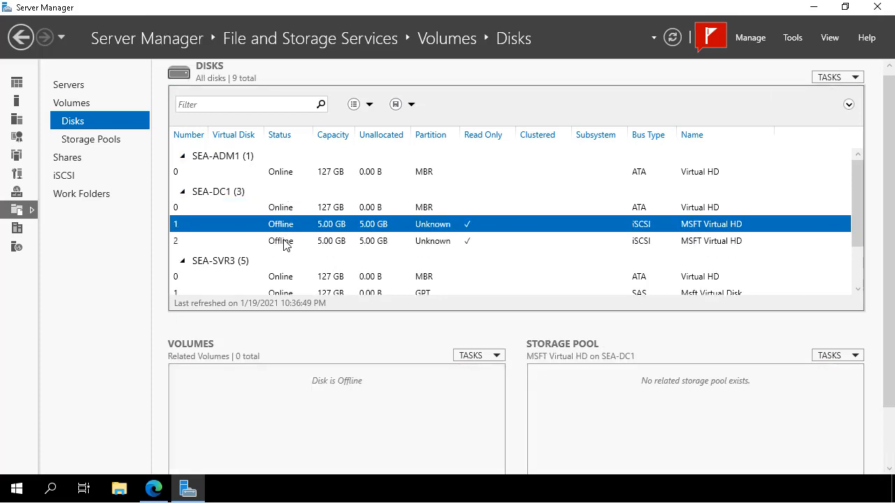
pyautogui.click(280, 240)
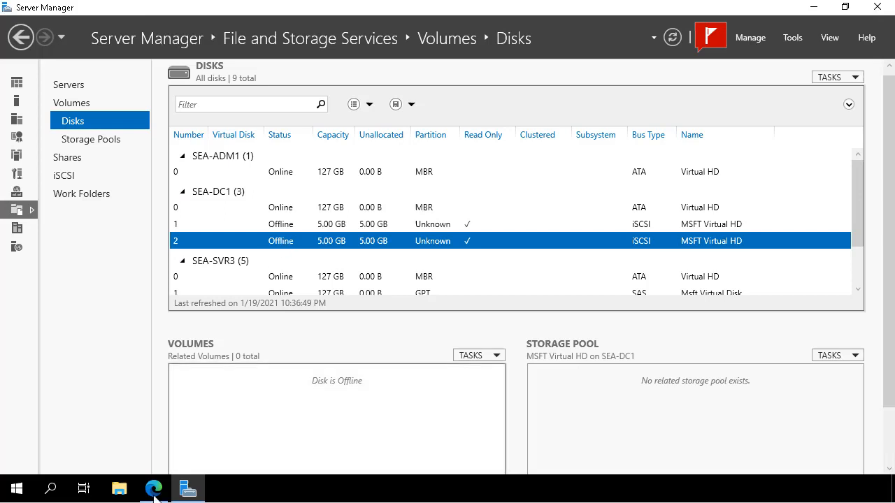